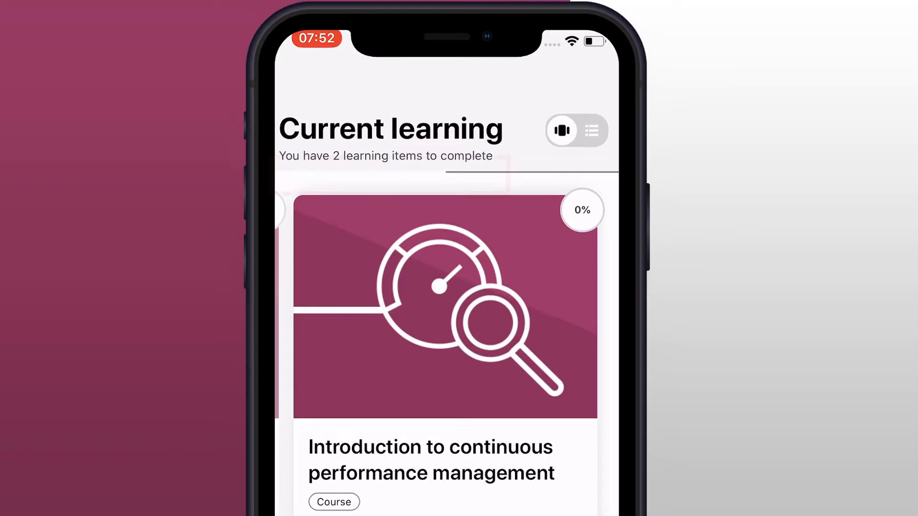
- Scroll through the Current learning items in Totara Mobile
scroll("down", 3)
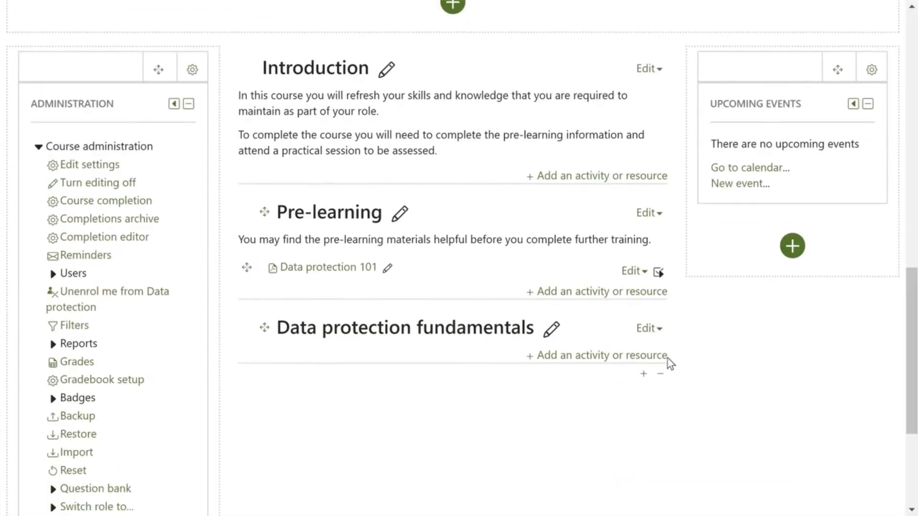
- Add a SCORM package under Data protection fundamentals and start naming it 'Data'
left_click(596, 355)
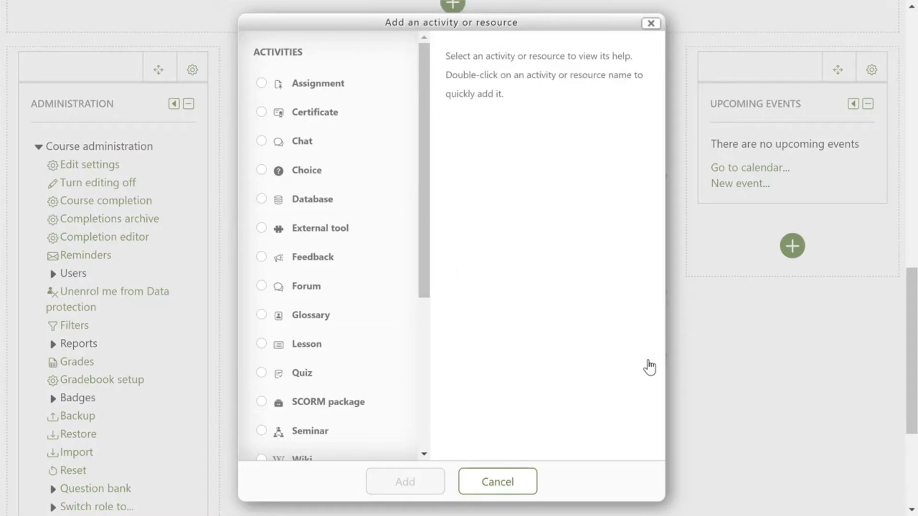
left_click(261, 402)
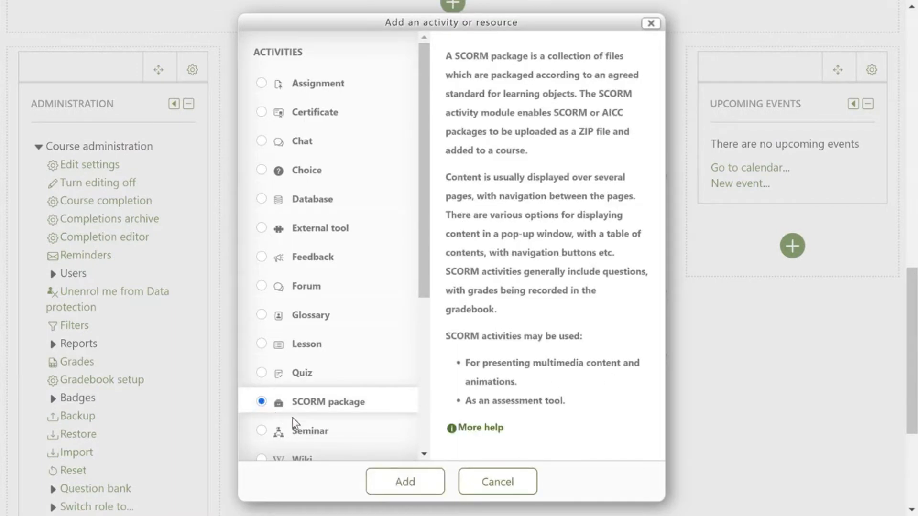
left_click(404, 482)
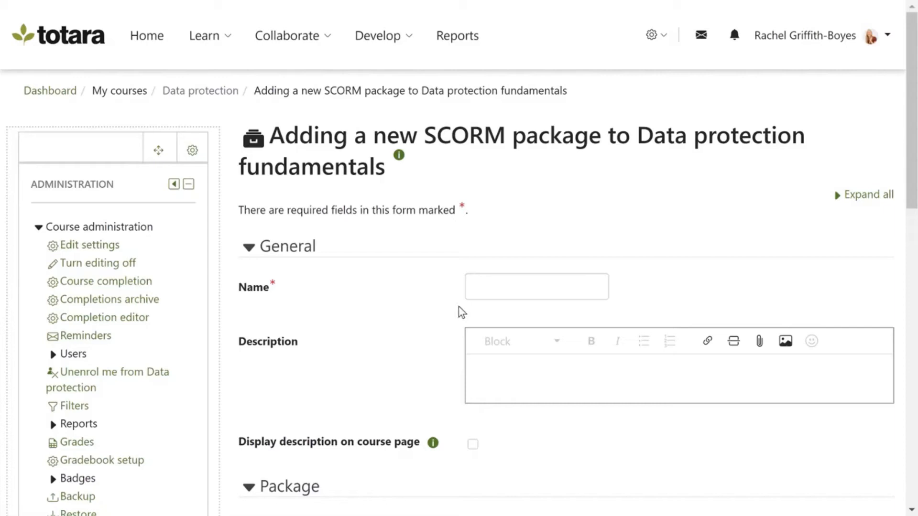
type("Data")
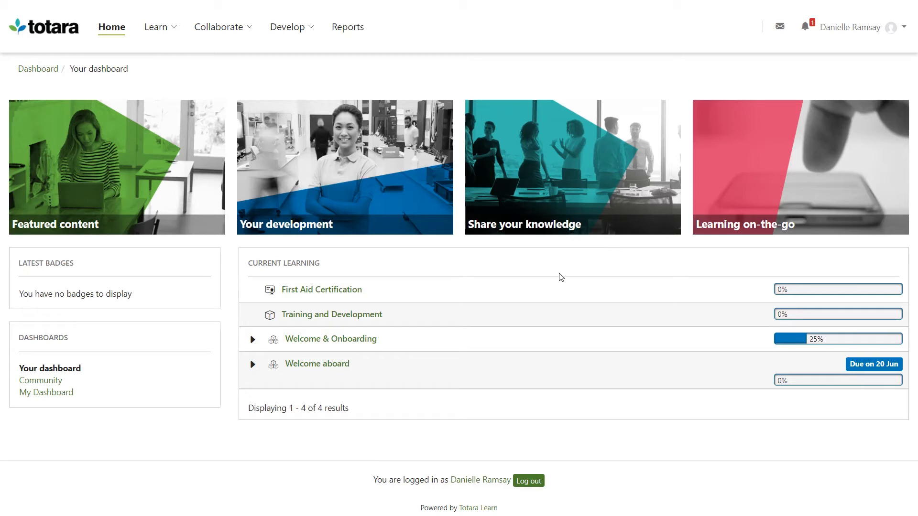
- Open Project Management Essentials and scroll down to its Training course seminar sessions
left_click(252, 364)
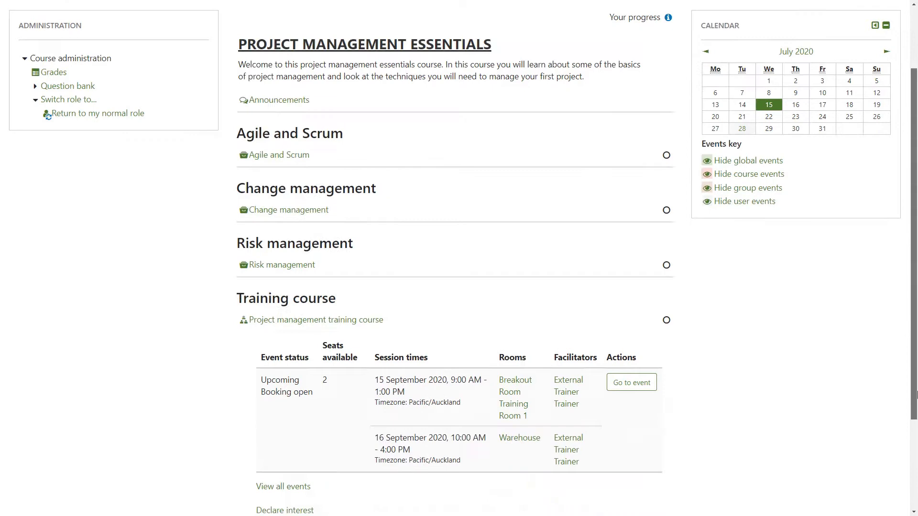
scroll("down", 3)
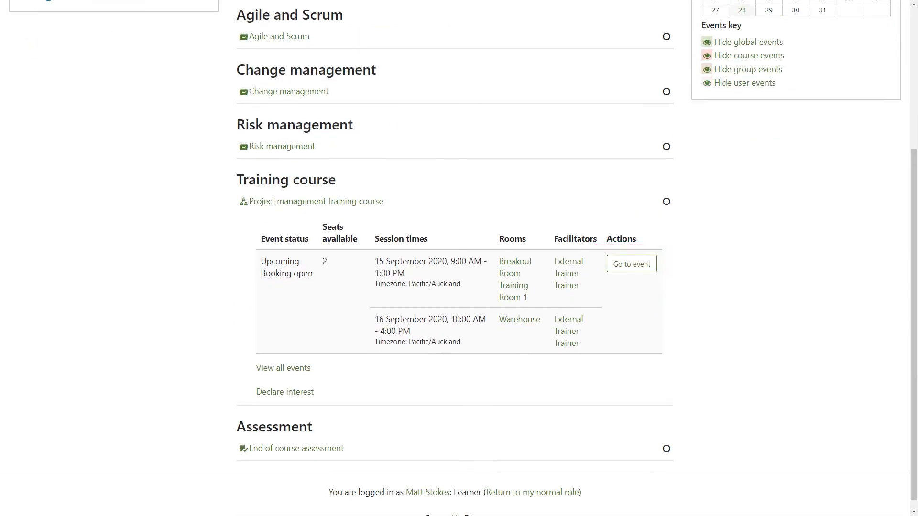